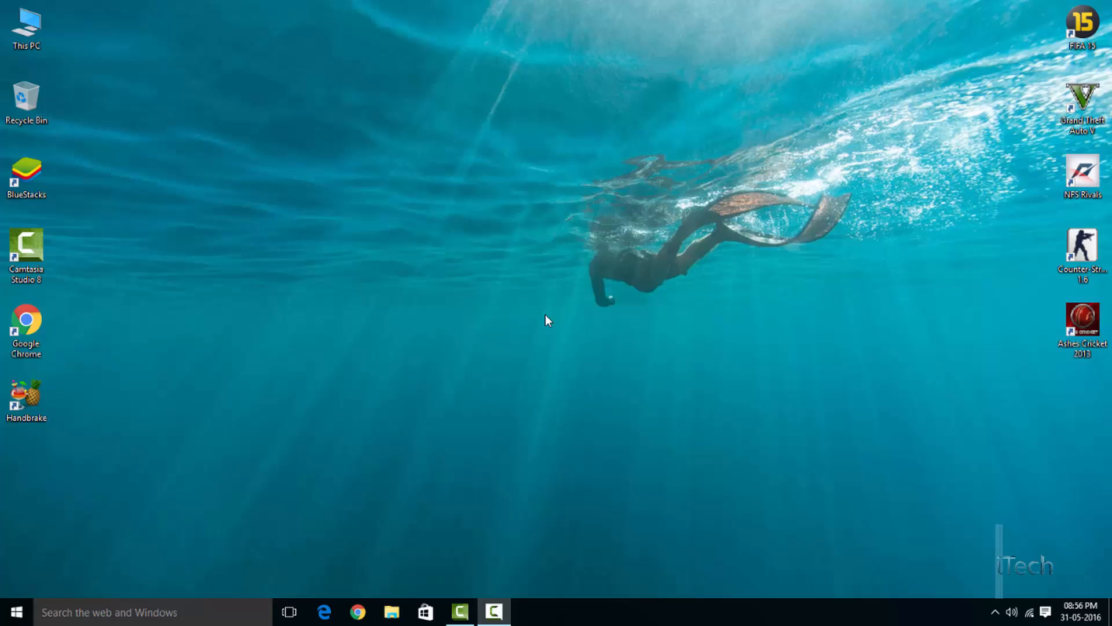
{"action": "mouse_move", "coordinate": [553, 190]}
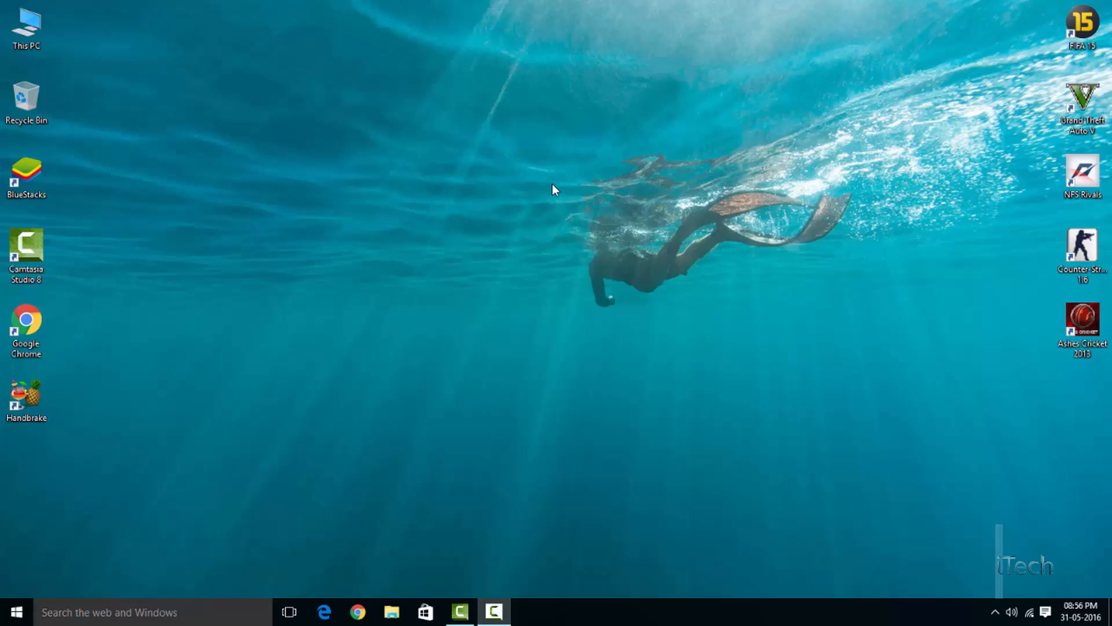
{"action": "mouse_move", "coordinate": [537, 360]}
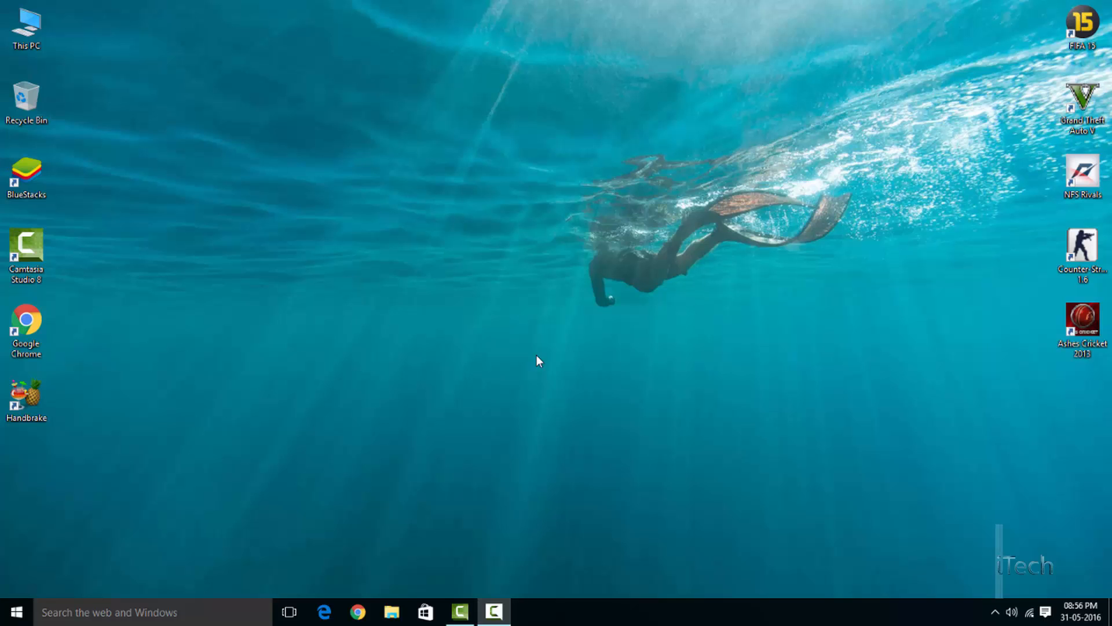
- Search the Start menu for cmd and launch Command Prompt as administrator
{"action": "left_click", "coordinate": [15, 611]}
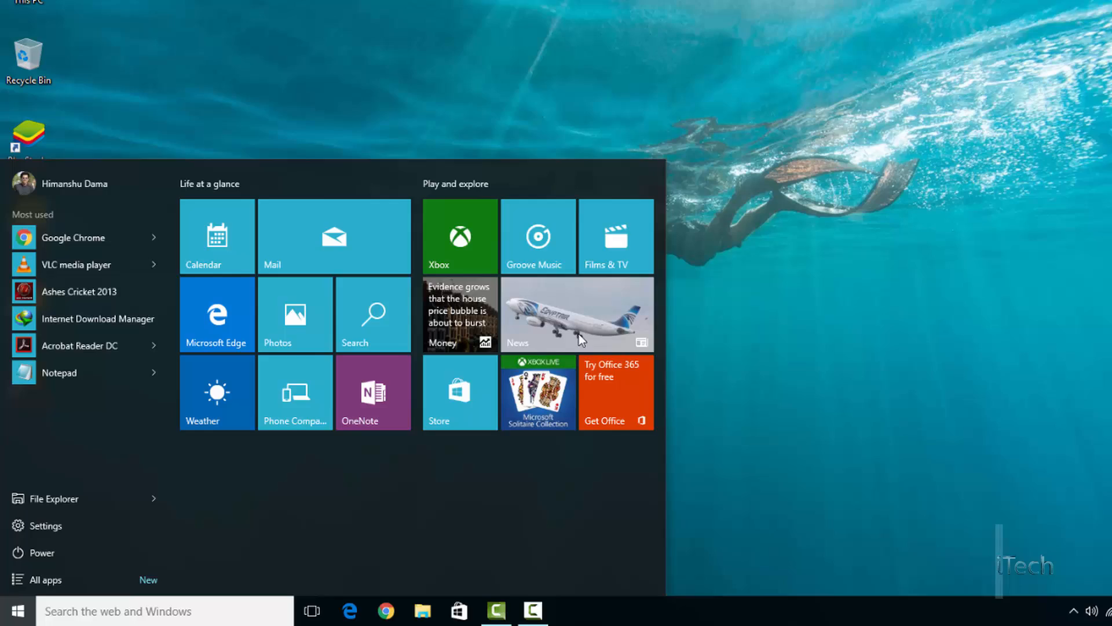
{"action": "type", "text": "cmd"}
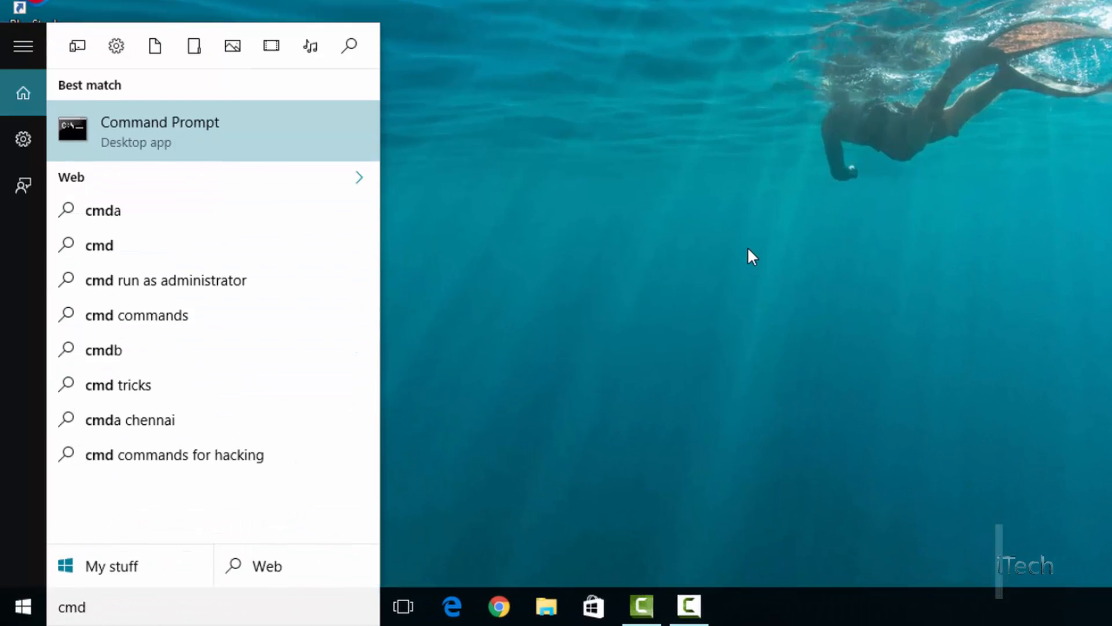
{"action": "right_click", "coordinate": [160, 131]}
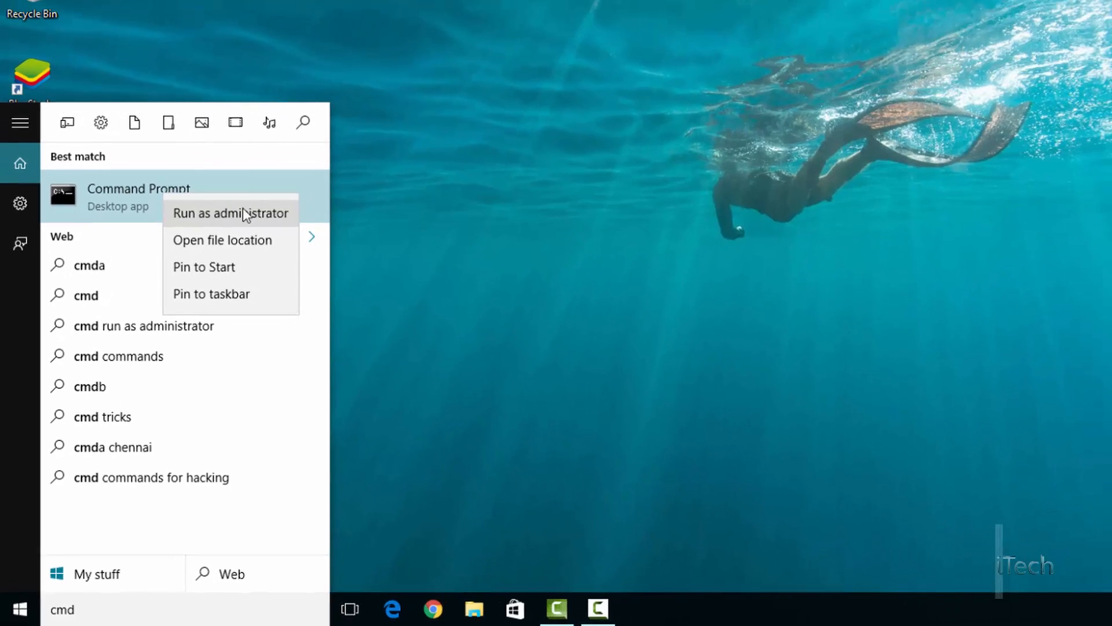
{"action": "left_click", "coordinate": [230, 212]}
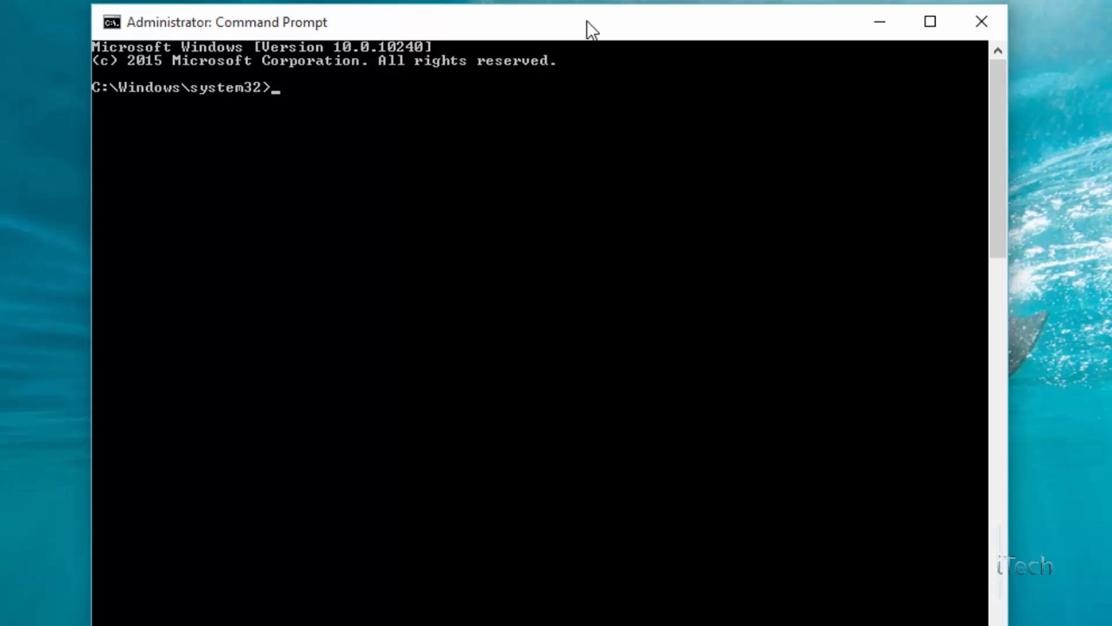
- Run netsh wlan show drivers to list the Wi-Fi adapter's driver details
{"action": "type", "text": "n"}
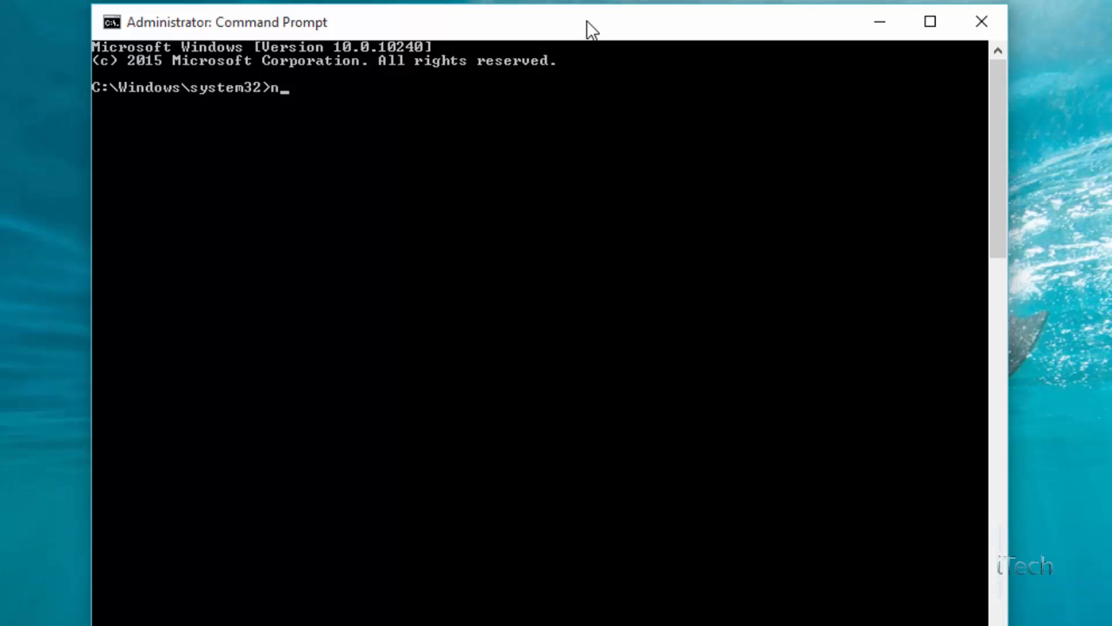
{"action": "type", "text": "etsh wl"}
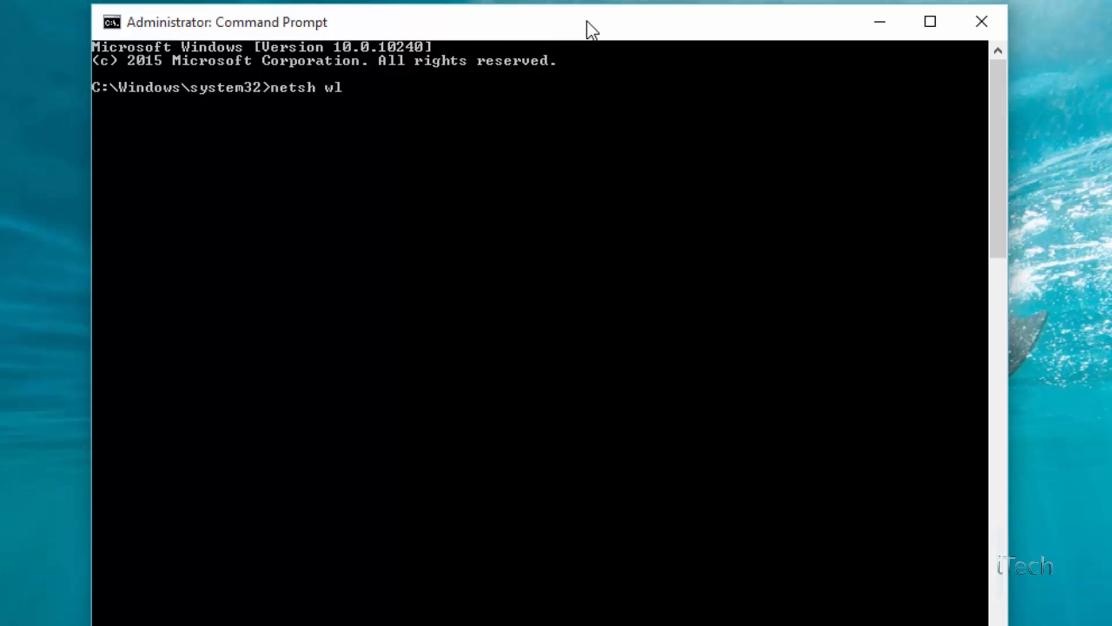
{"action": "type", "text": "an show"}
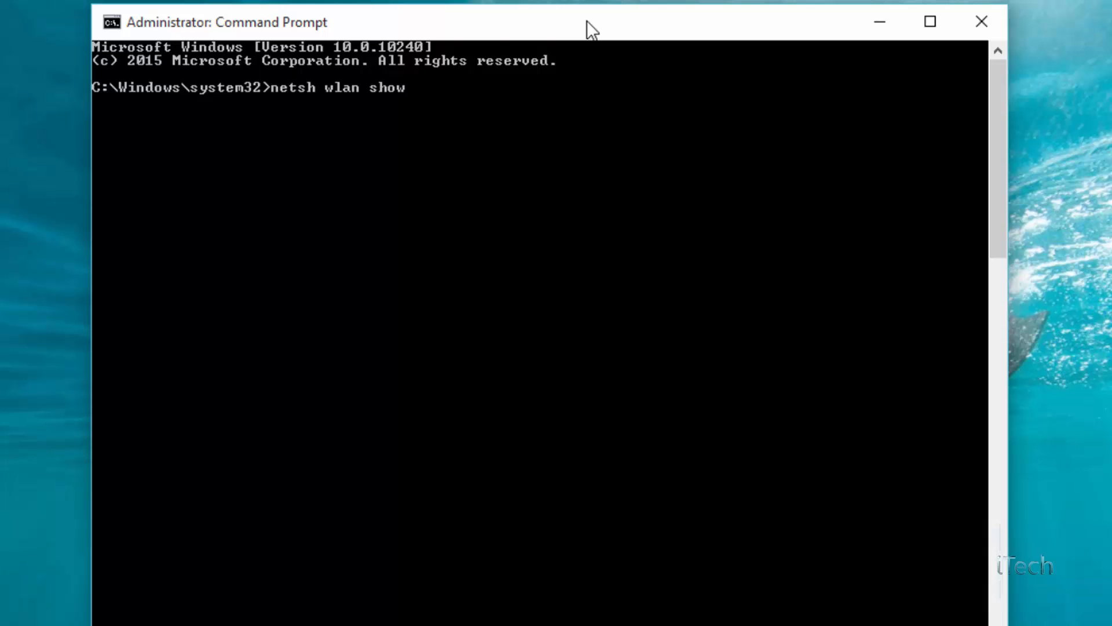
{"action": "type", "text": "dric"}
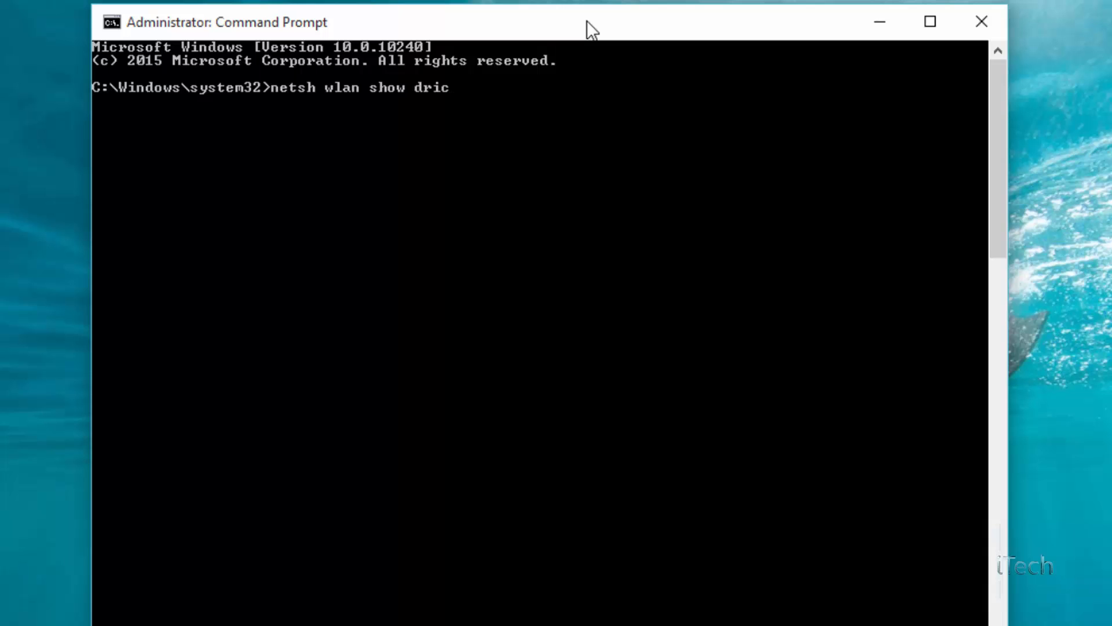
{"action": "key", "text": "Return"}
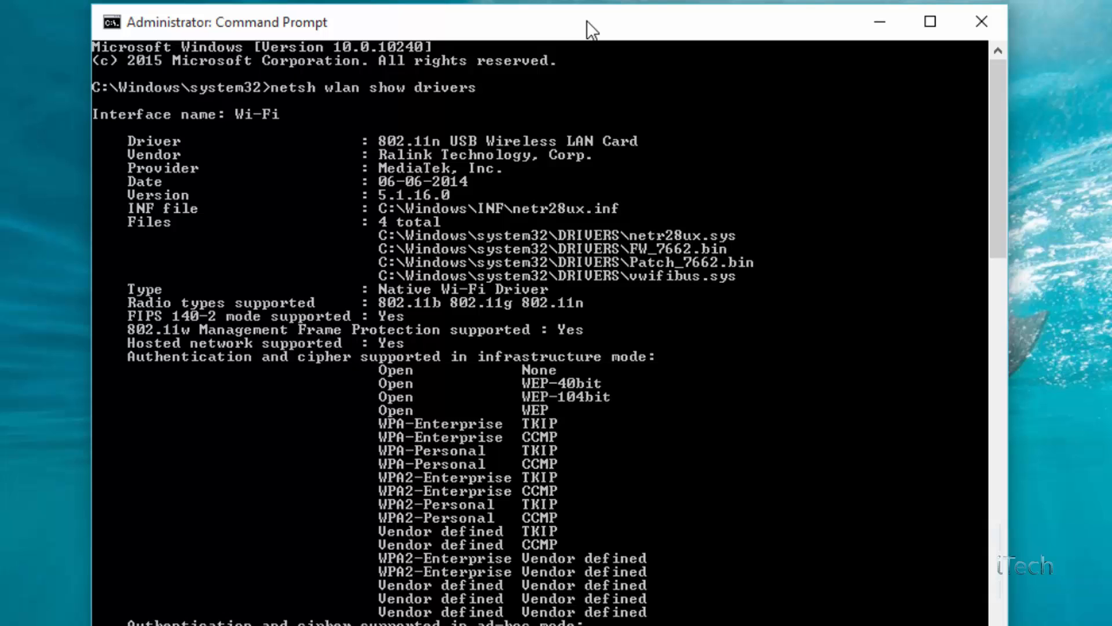
{"action": "mouse_move", "coordinate": [105, 367]}
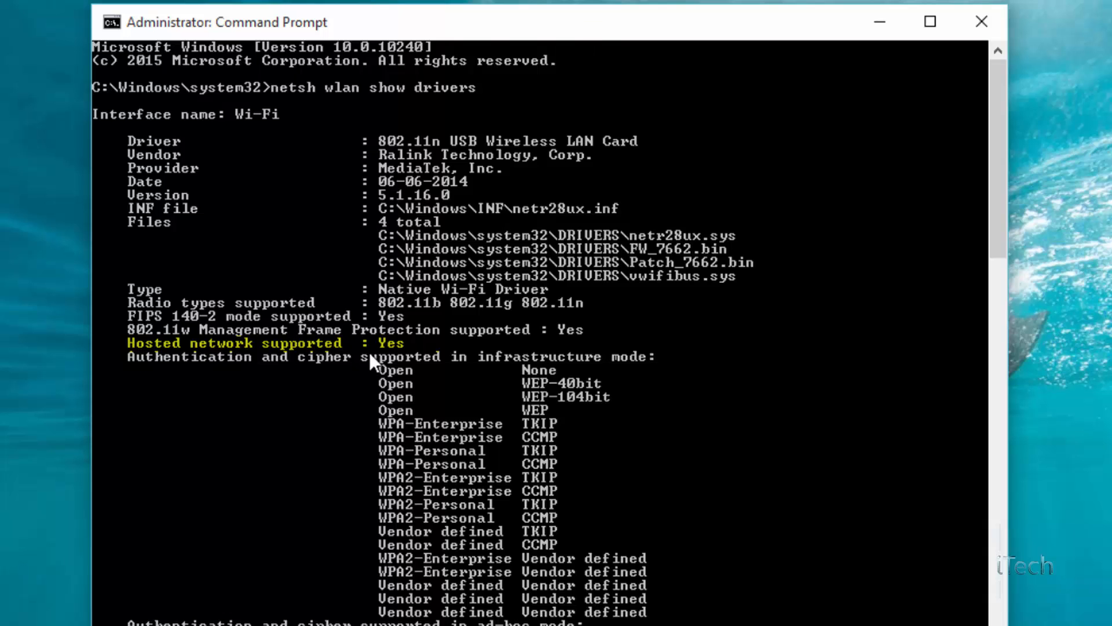
{"action": "mouse_move", "coordinate": [383, 344]}
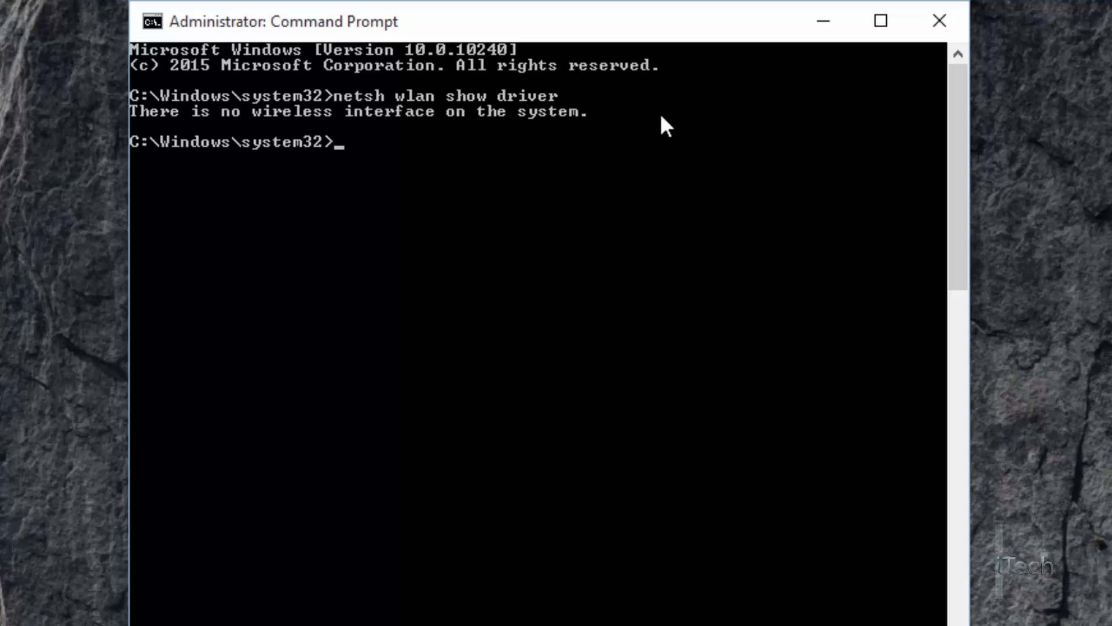
{"action": "mouse_move", "coordinate": [590, 135]}
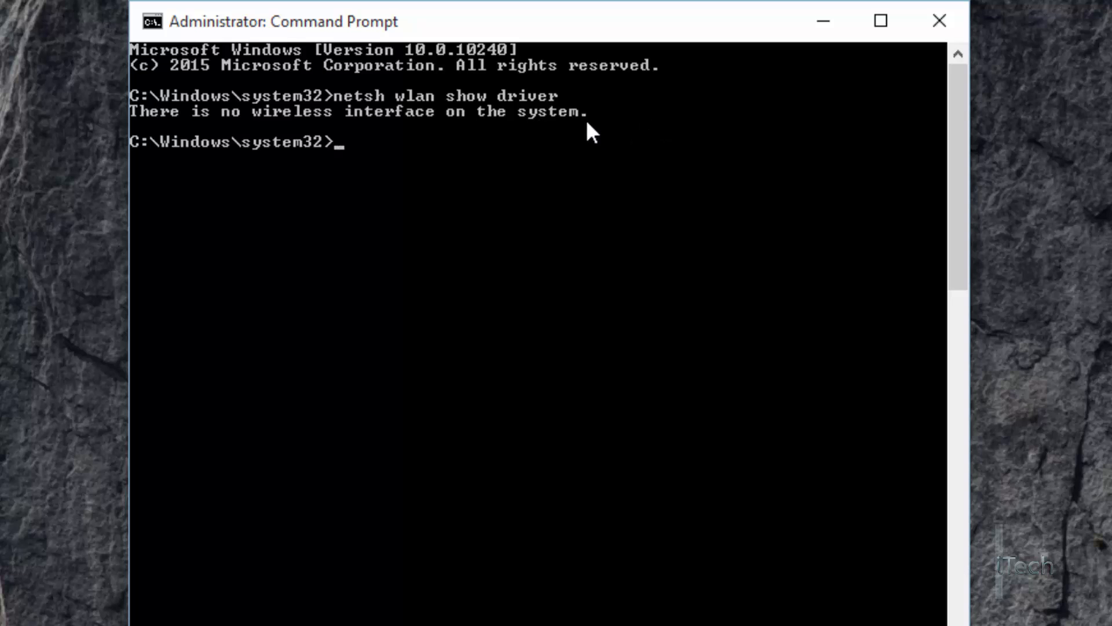
{"action": "mouse_move", "coordinate": [107, 113]}
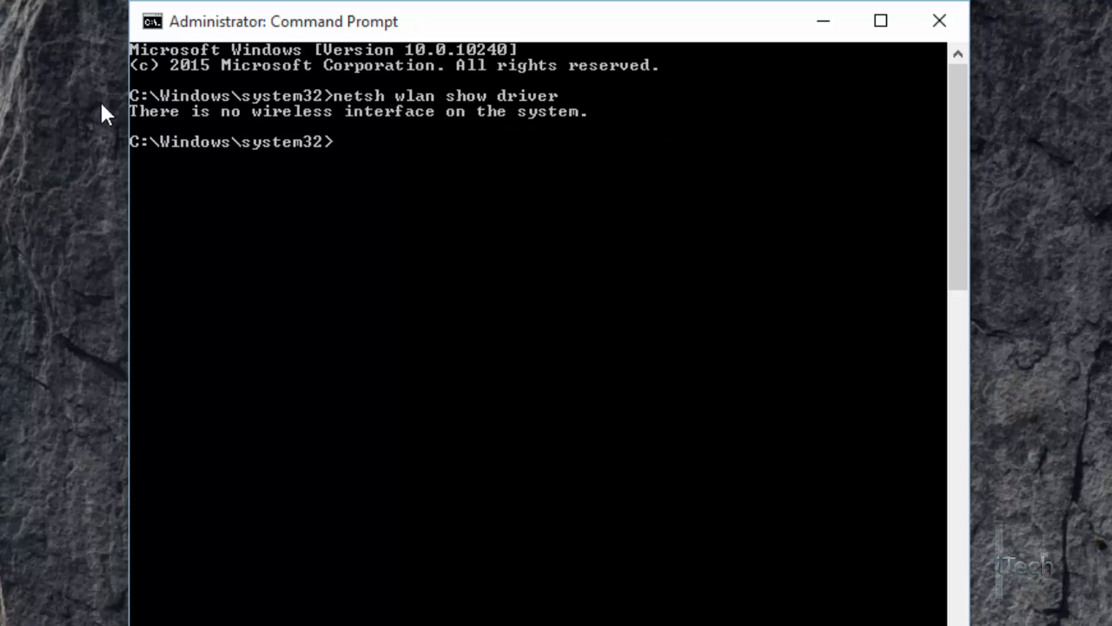
{"action": "mouse_move", "coordinate": [479, 124]}
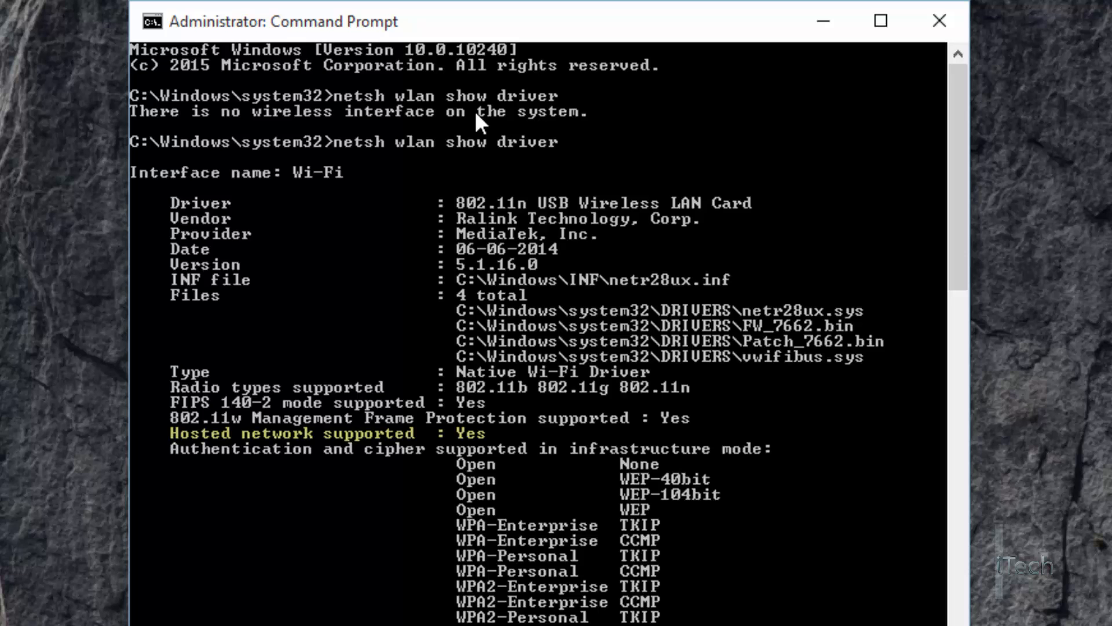
- Begin entering the next netsh wlan command at the prompt
{"action": "type", "text": "netsh w"}
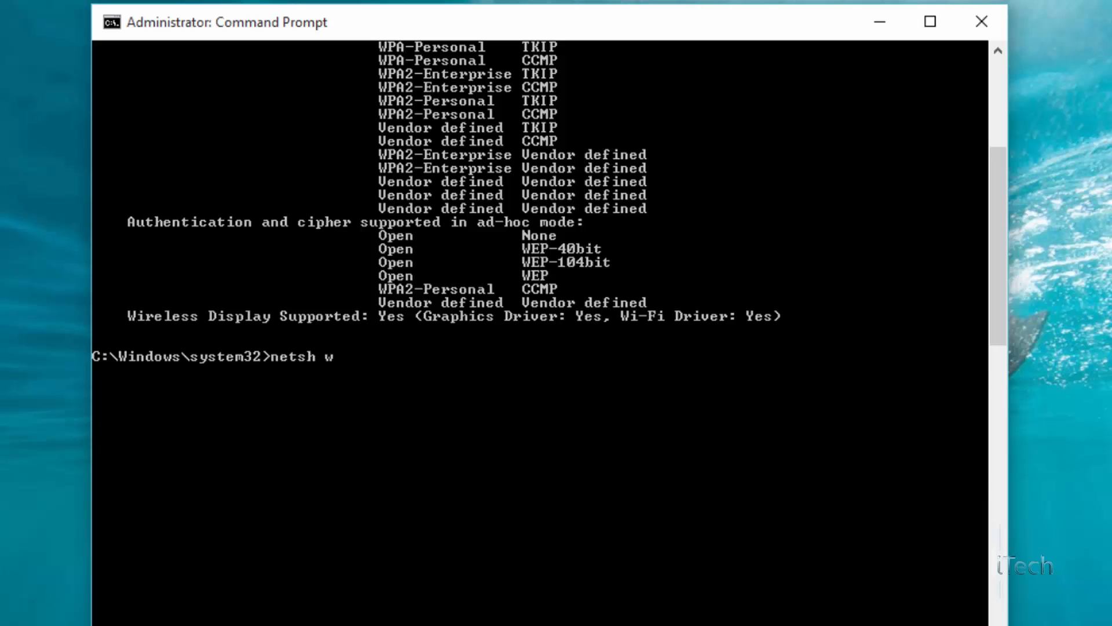
{"action": "type", "text": "lan set hostednetwork mode"}
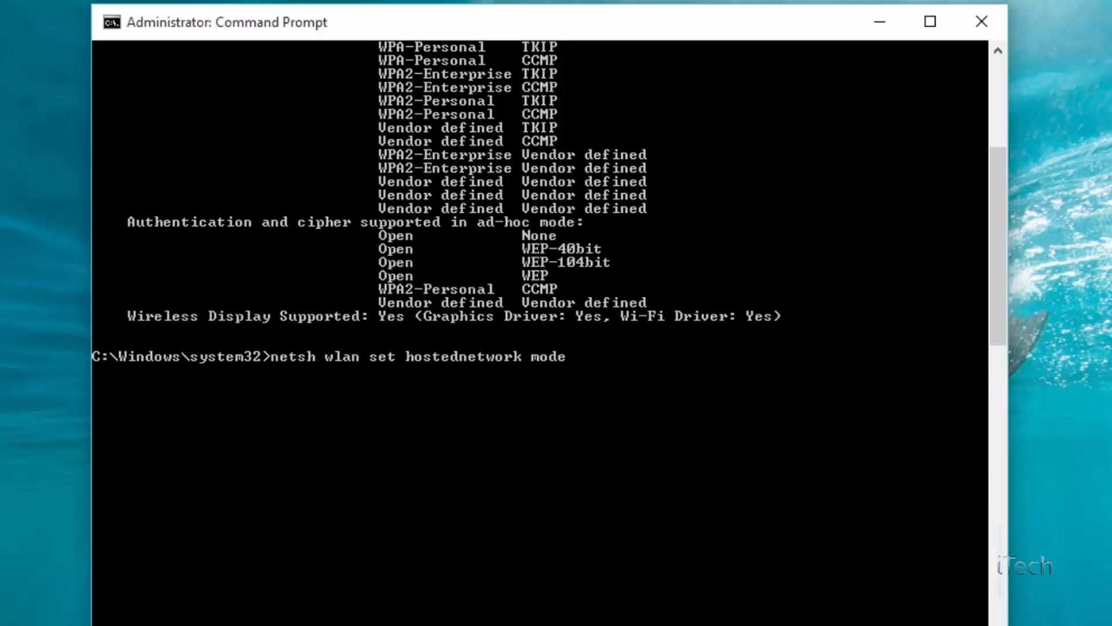
{"action": "type", "text": "=allow ssi"}
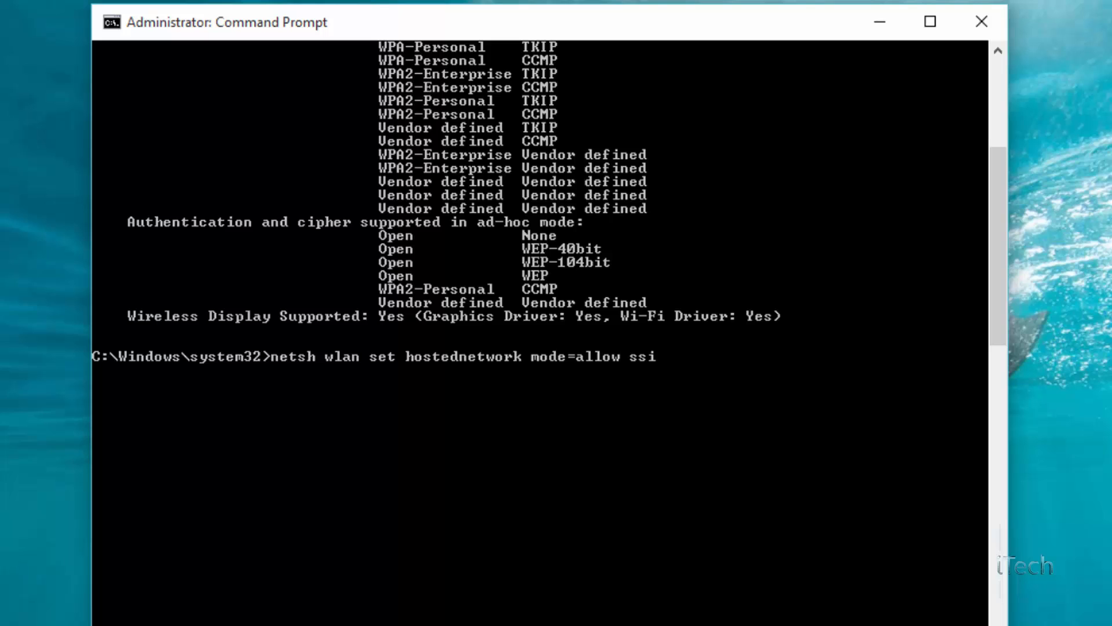
{"action": "type", "text": "d="}
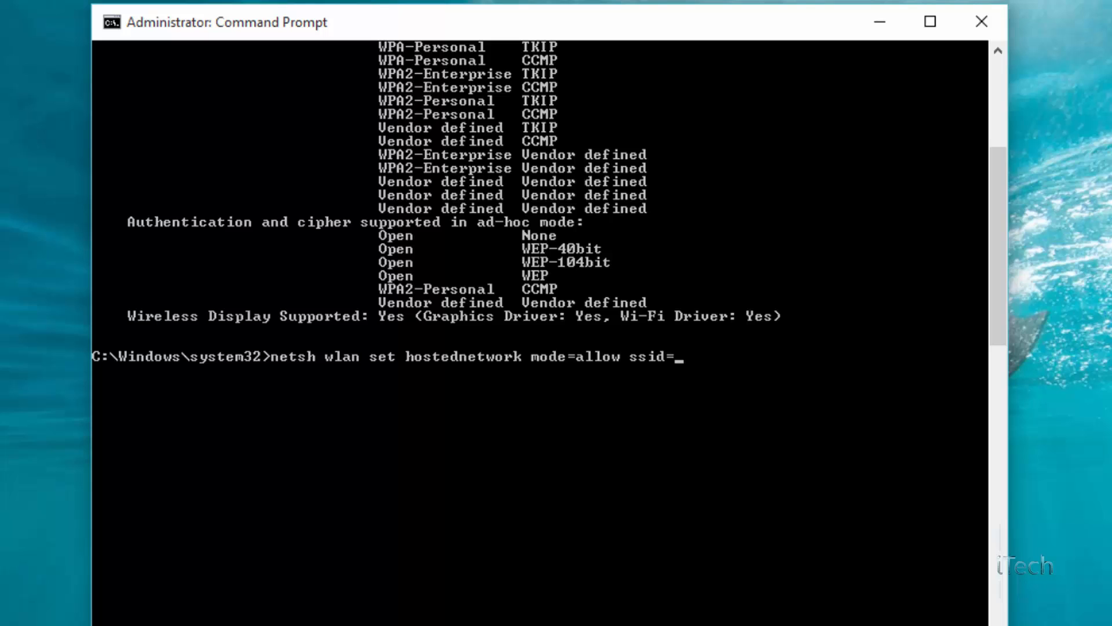
{"action": "type", "text": "iTech key="}
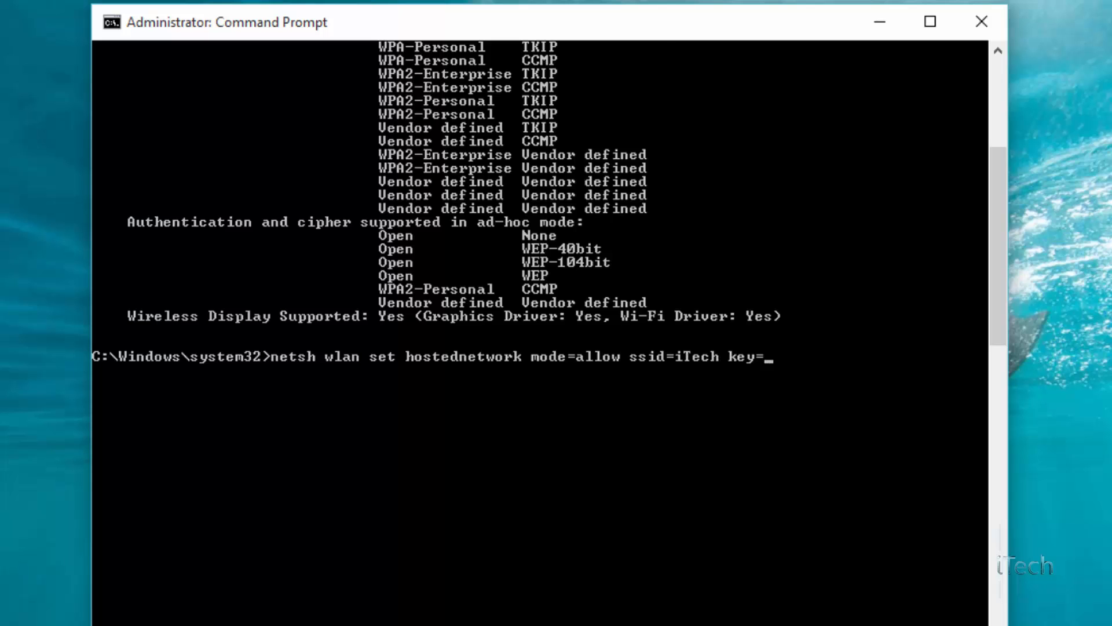
{"action": "type", "text": "password"}
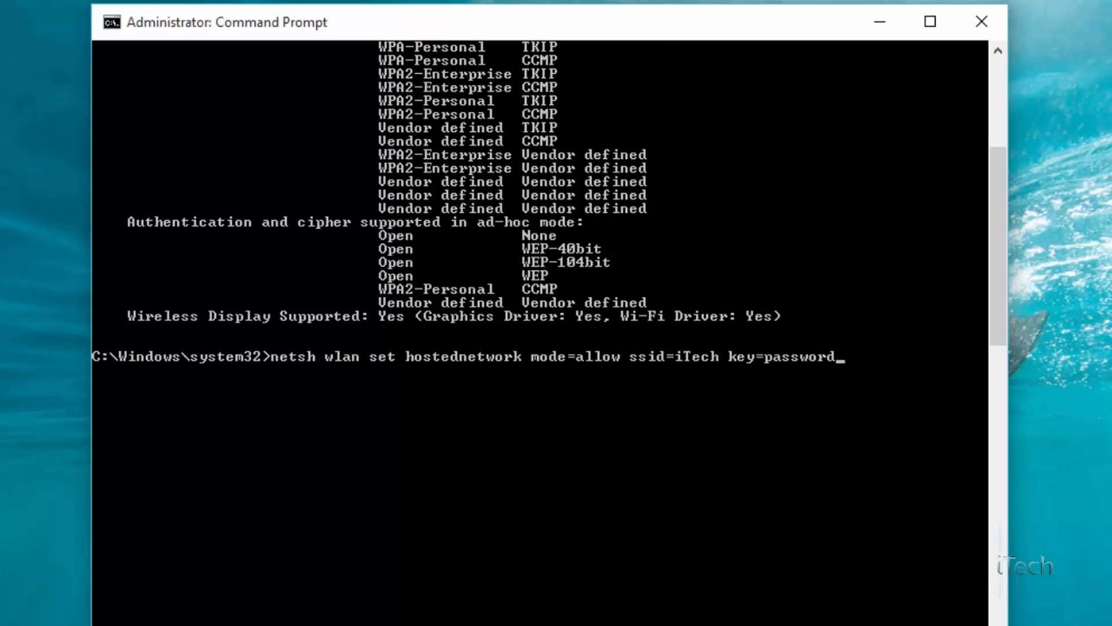
{"action": "key", "text": "Return"}
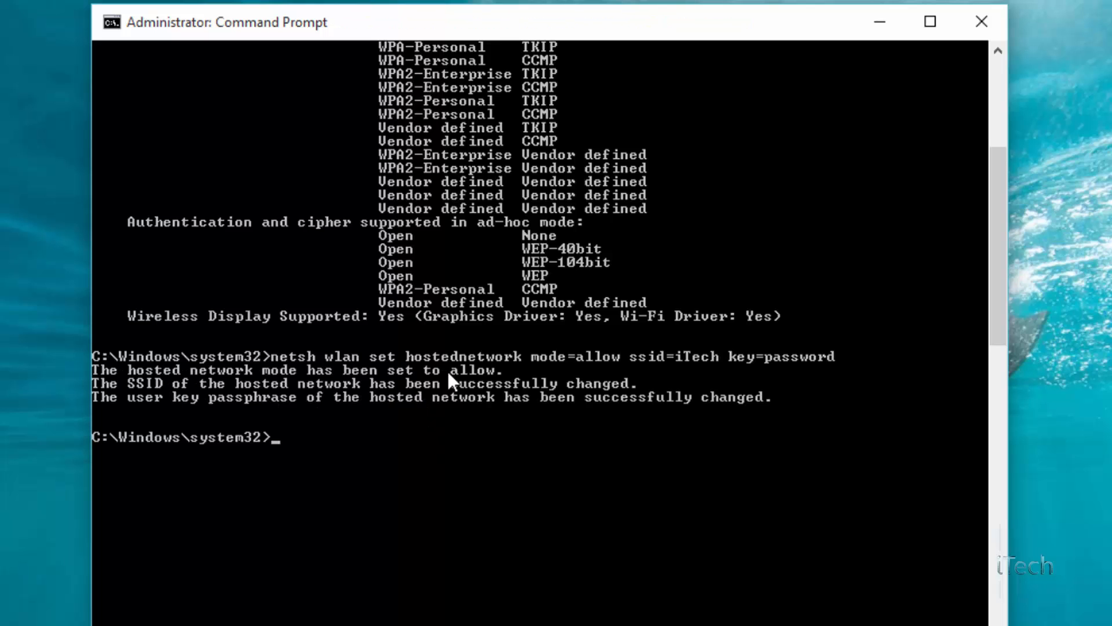
{"action": "mouse_move", "coordinate": [135, 397]}
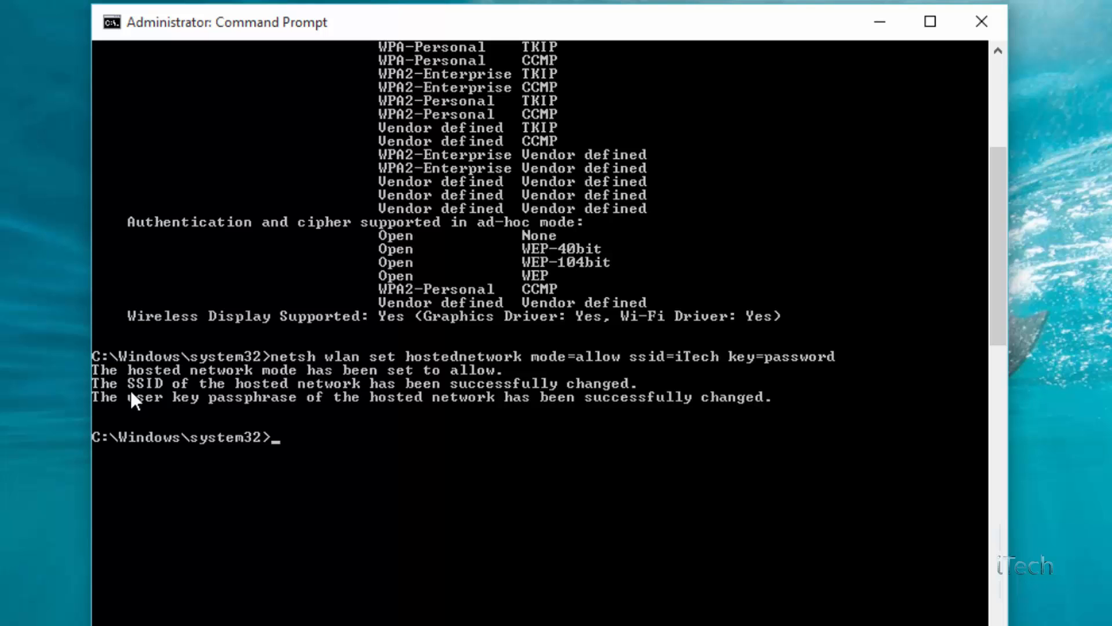
{"action": "mouse_move", "coordinate": [256, 410]}
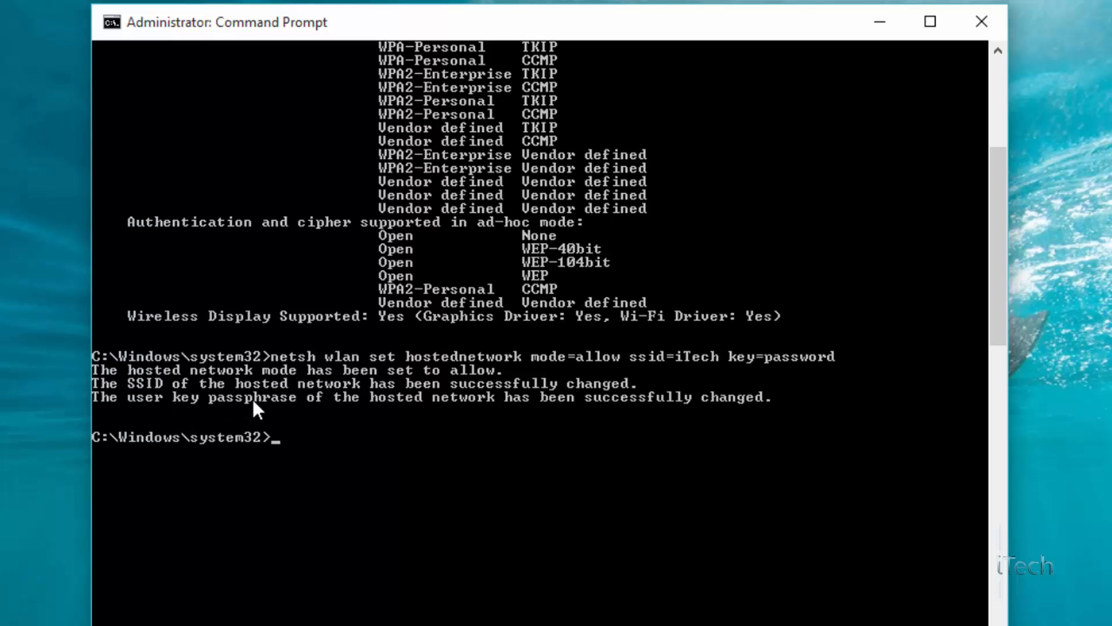
{"action": "mouse_move", "coordinate": [732, 408]}
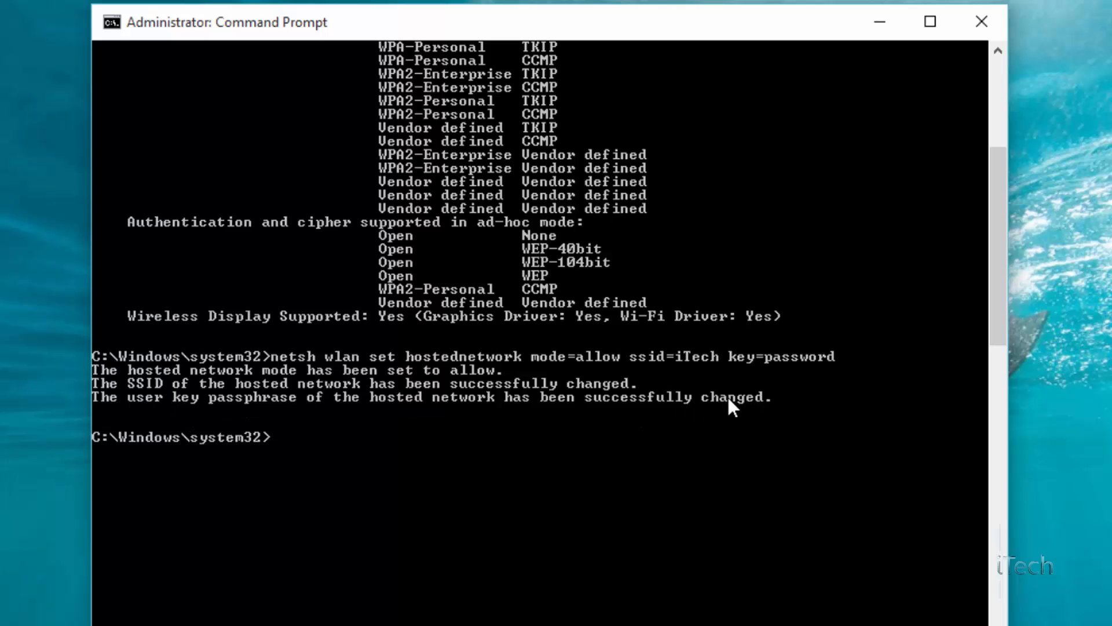
{"action": "mouse_move", "coordinate": [639, 477]}
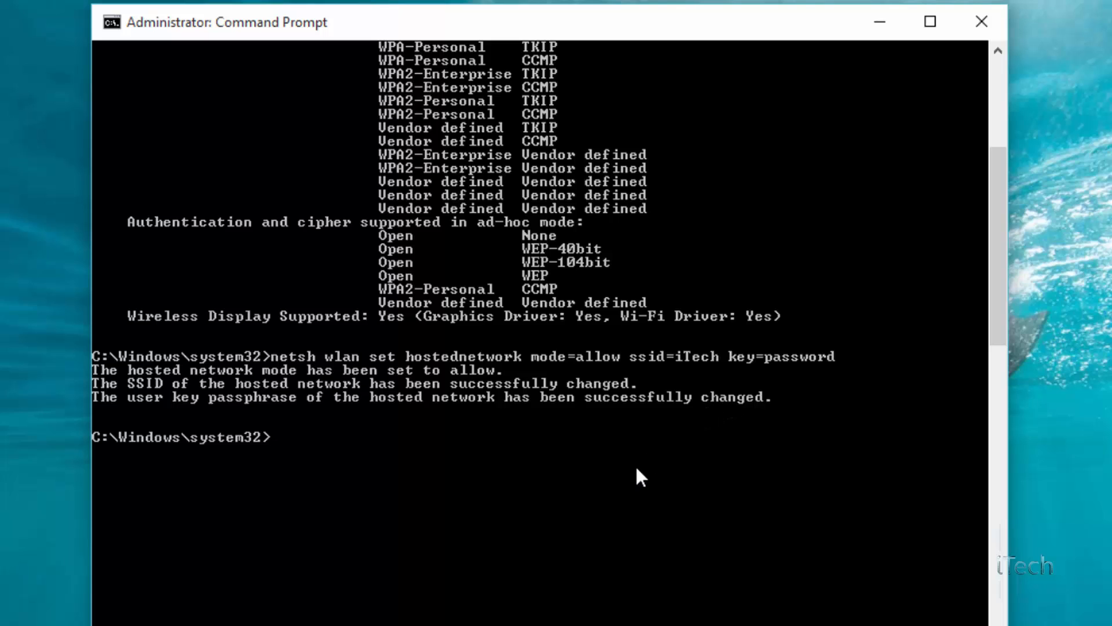
- Enter the netsh wlan start hostednetwork command to launch the iTech network
{"action": "type", "text": "netsh wlan s"}
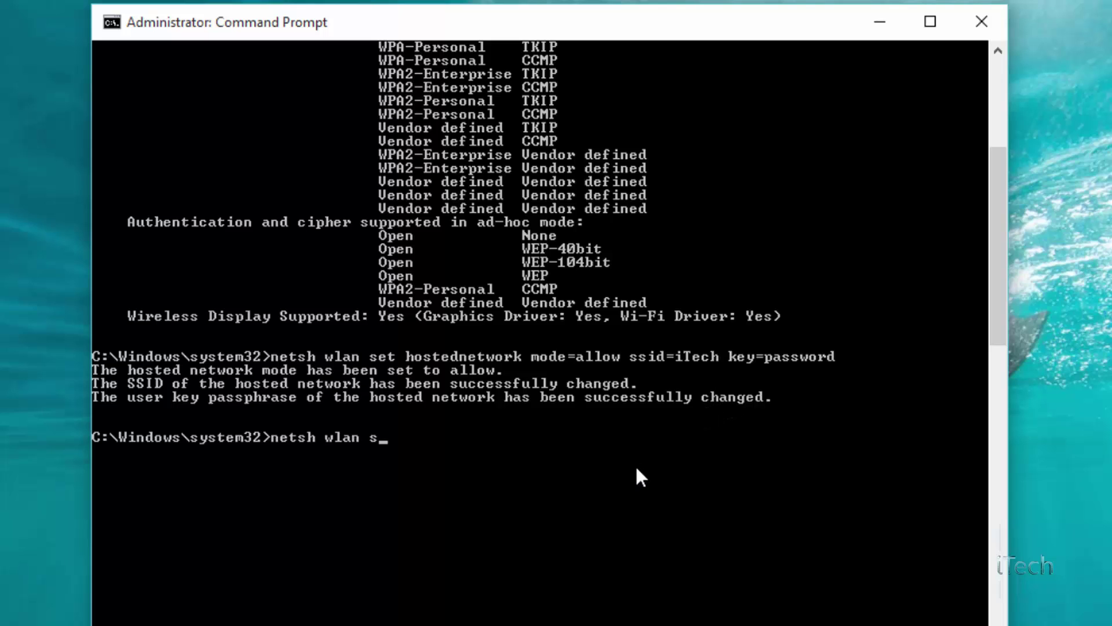
{"action": "type", "text": "tart hostednetwork"}
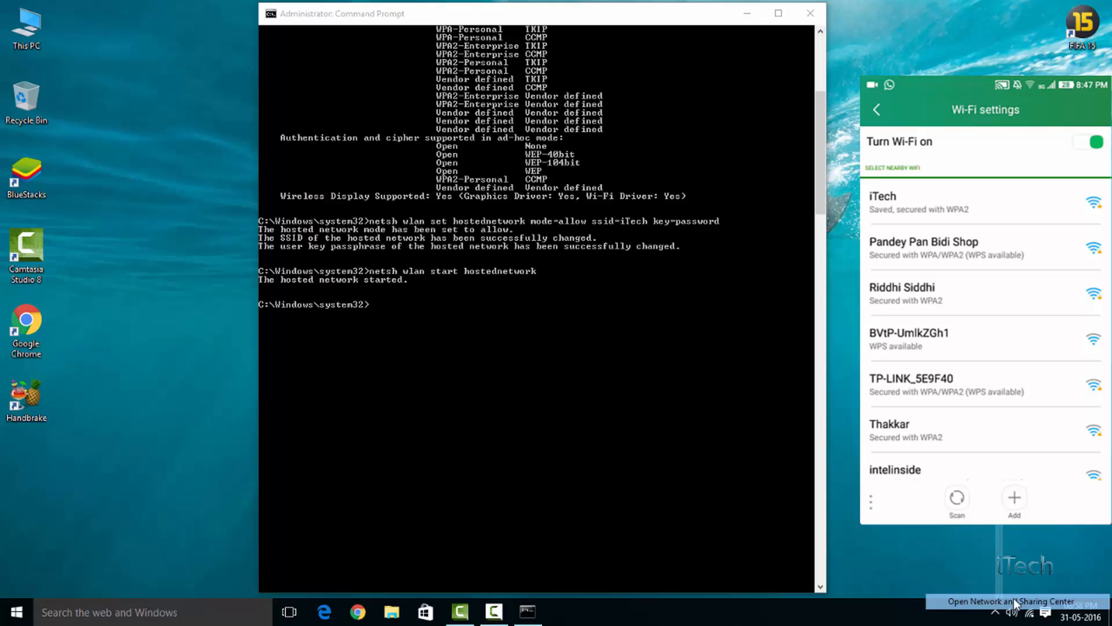
- Open Network and Sharing Center and show the Wi-Fi (Pandey Pan Bidi Shop) status
{"action": "left_click", "coordinate": [1011, 601]}
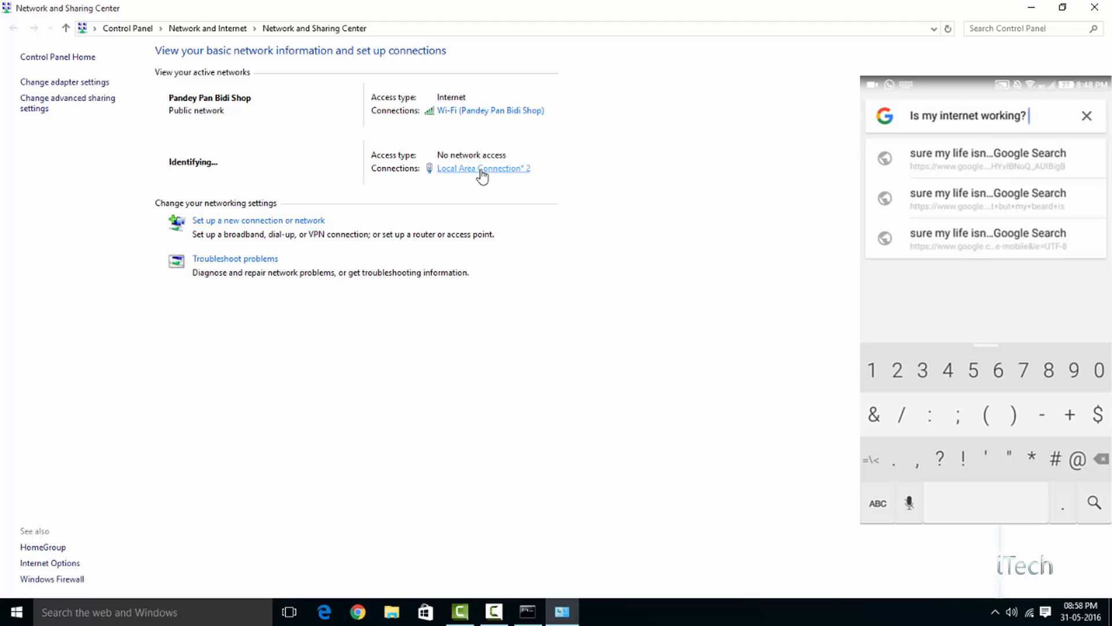
{"action": "left_click", "coordinate": [1087, 115]}
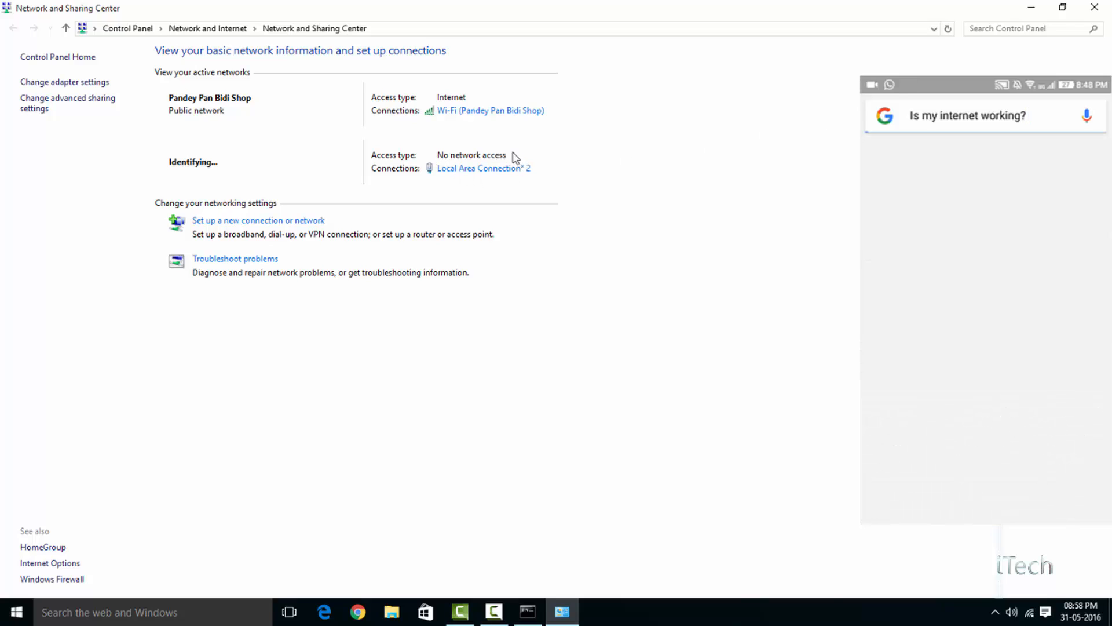
{"action": "mouse_move", "coordinate": [640, 148]}
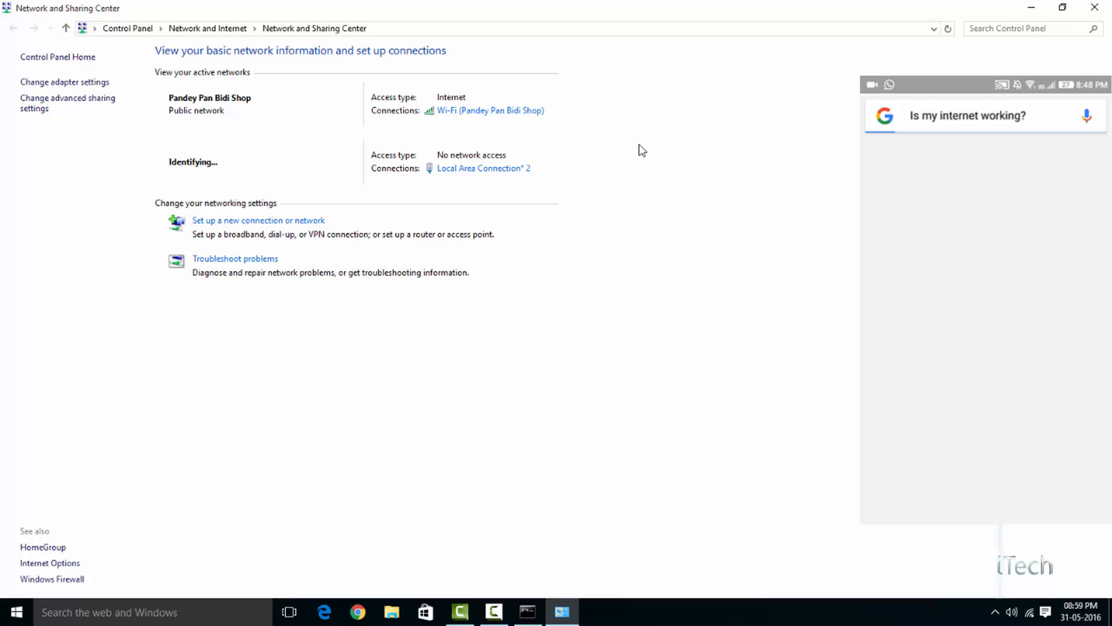
{"action": "left_click", "coordinate": [491, 110]}
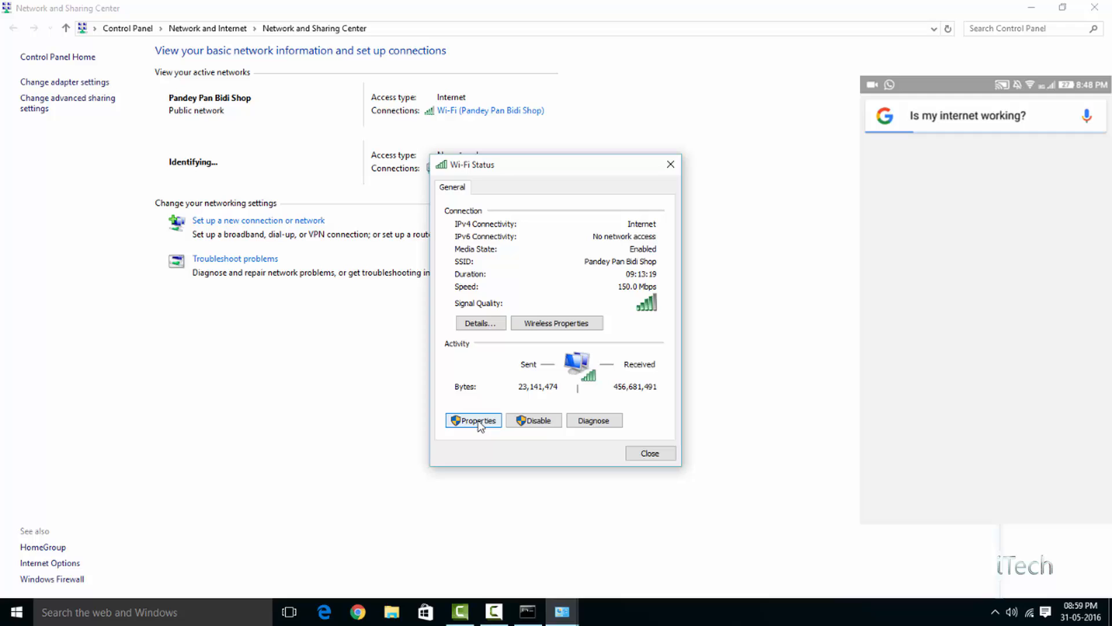
- Enable 'Allow other network users to connect' in the Wi-Fi properties' Sharing settings
{"action": "left_click", "coordinate": [472, 420]}
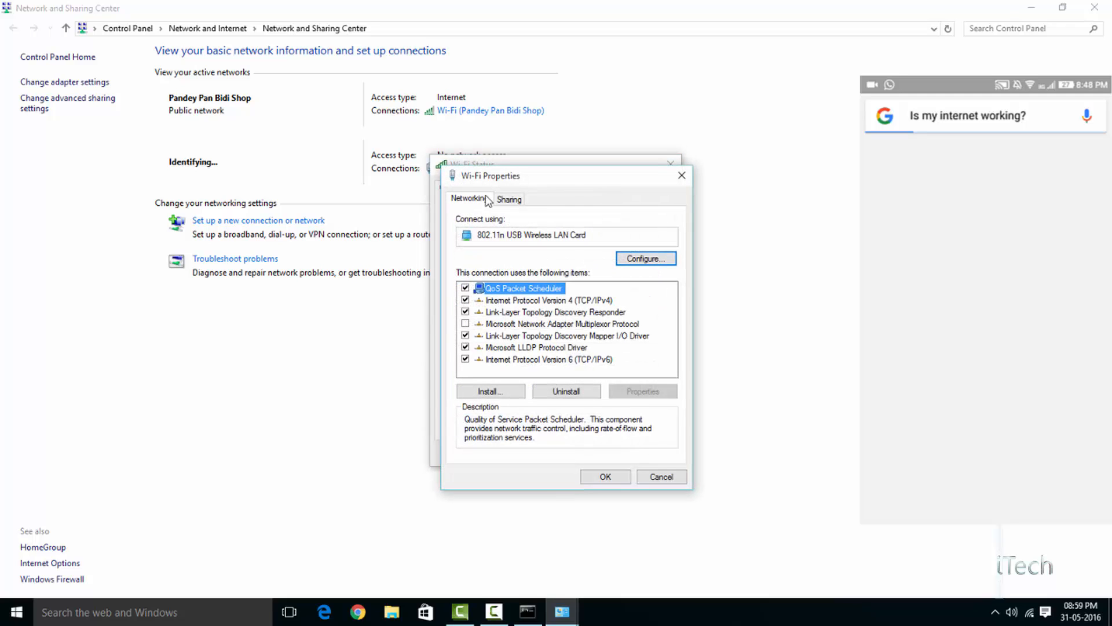
{"action": "left_click", "coordinate": [508, 199]}
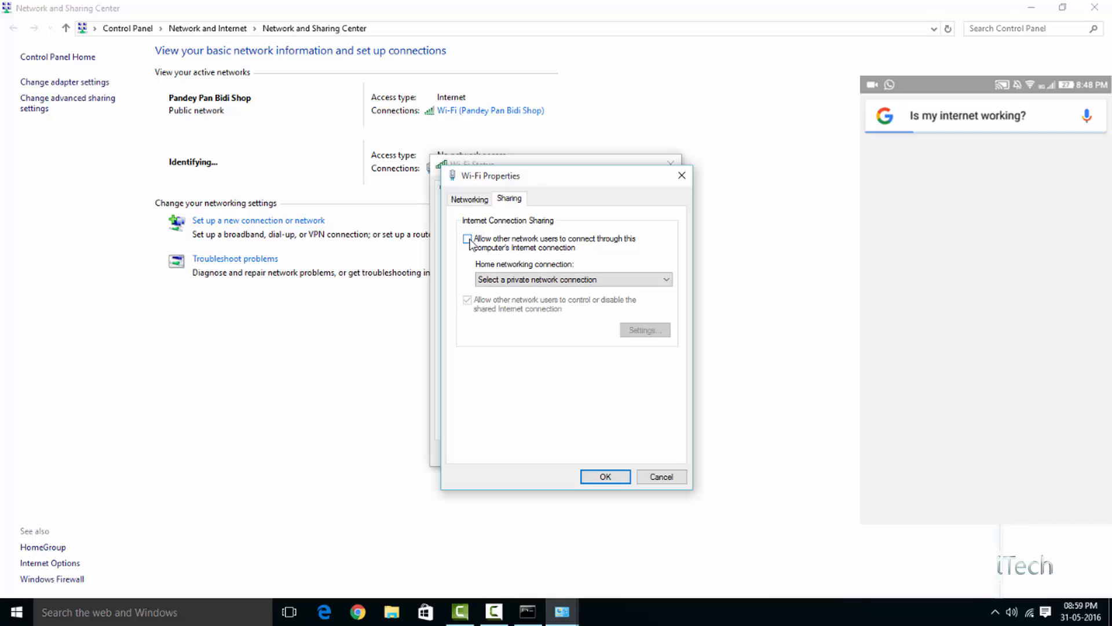
{"action": "left_click", "coordinate": [467, 238]}
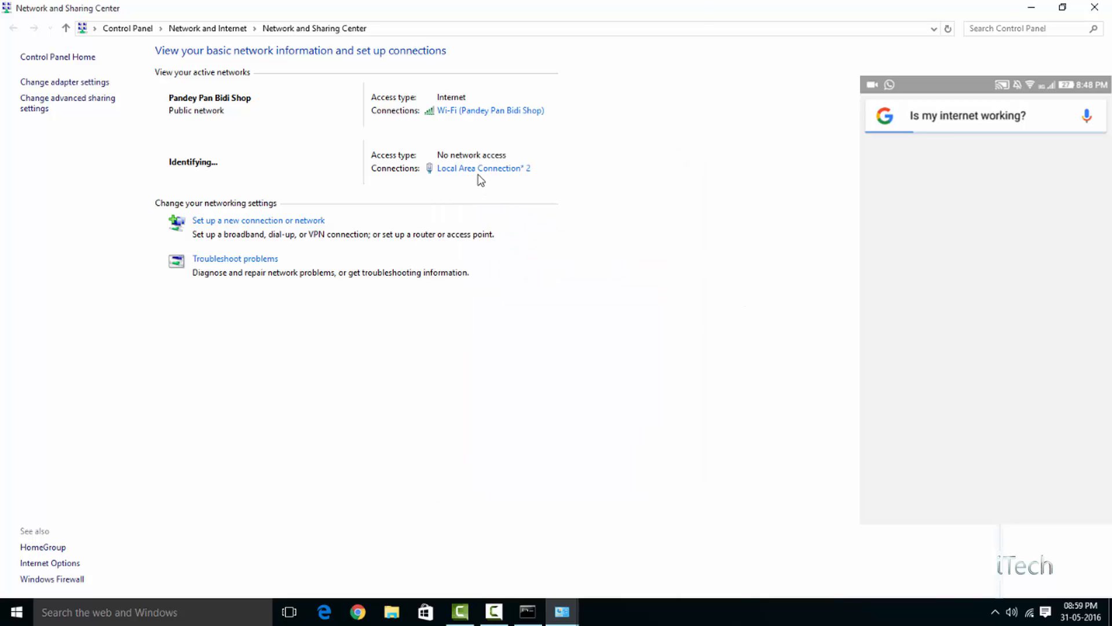
{"action": "left_click", "coordinate": [489, 110]}
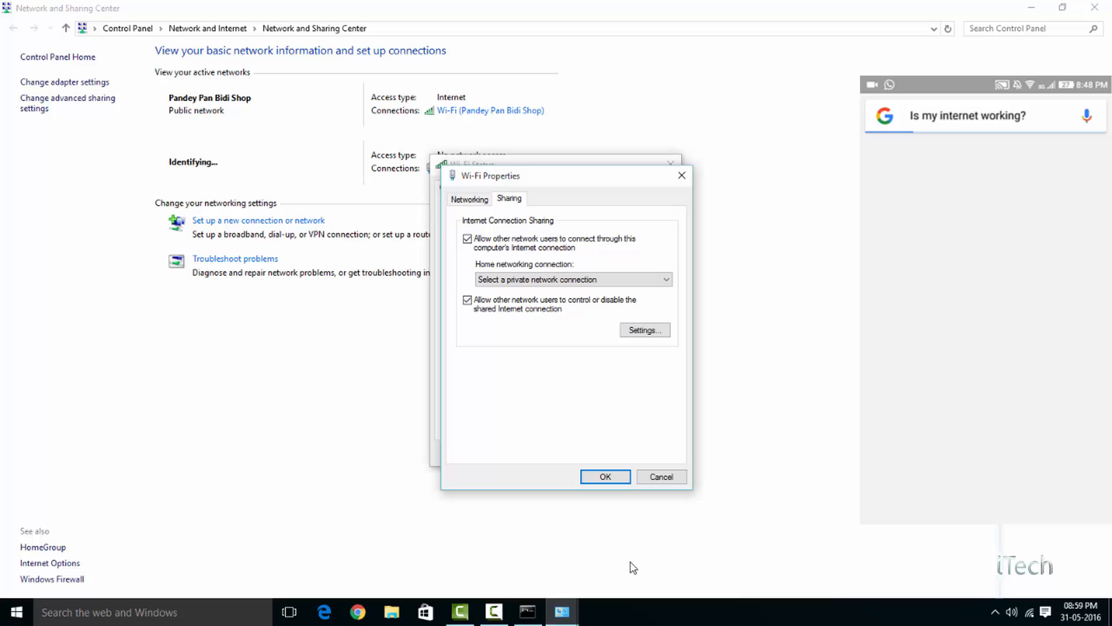
{"action": "left_click", "coordinate": [664, 279]}
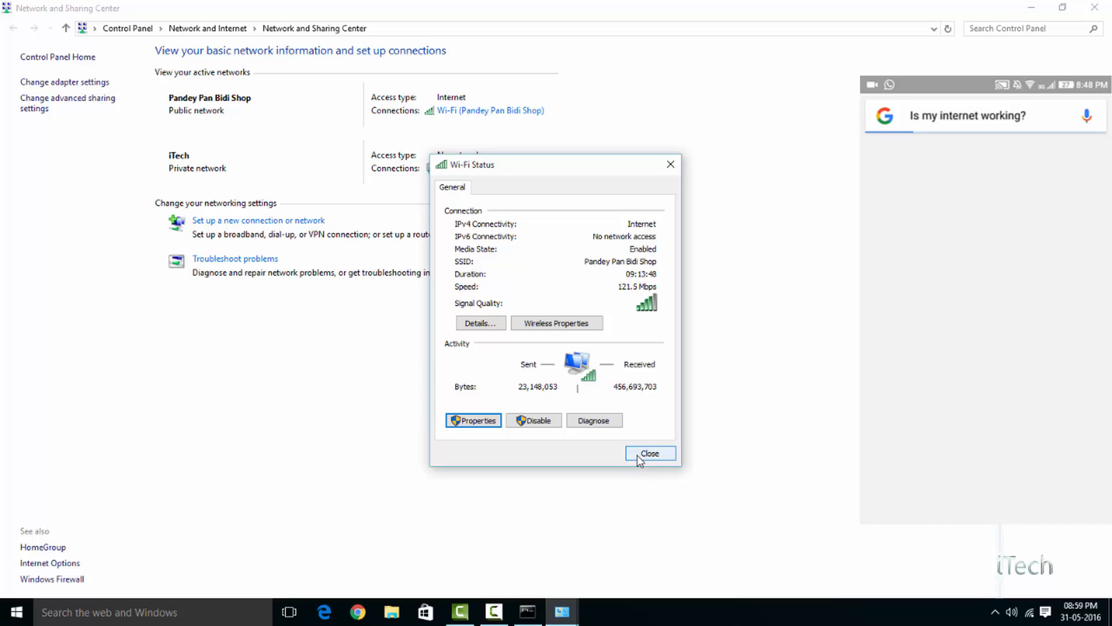
{"action": "left_click", "coordinate": [648, 453]}
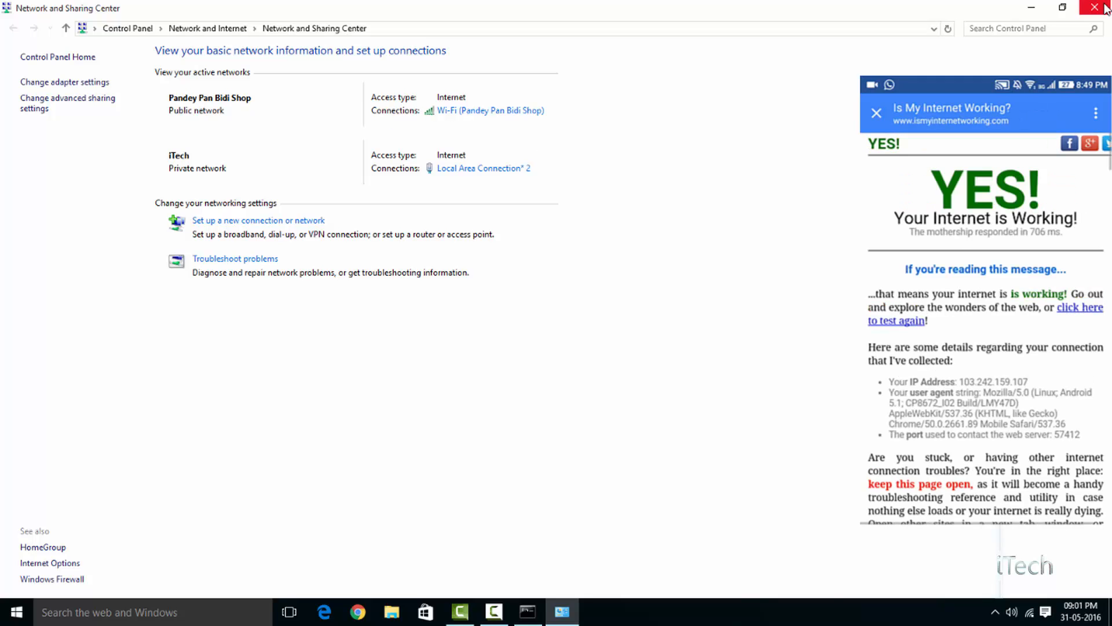
- Close the Network and Sharing Center window
{"action": "left_click", "coordinate": [1095, 7]}
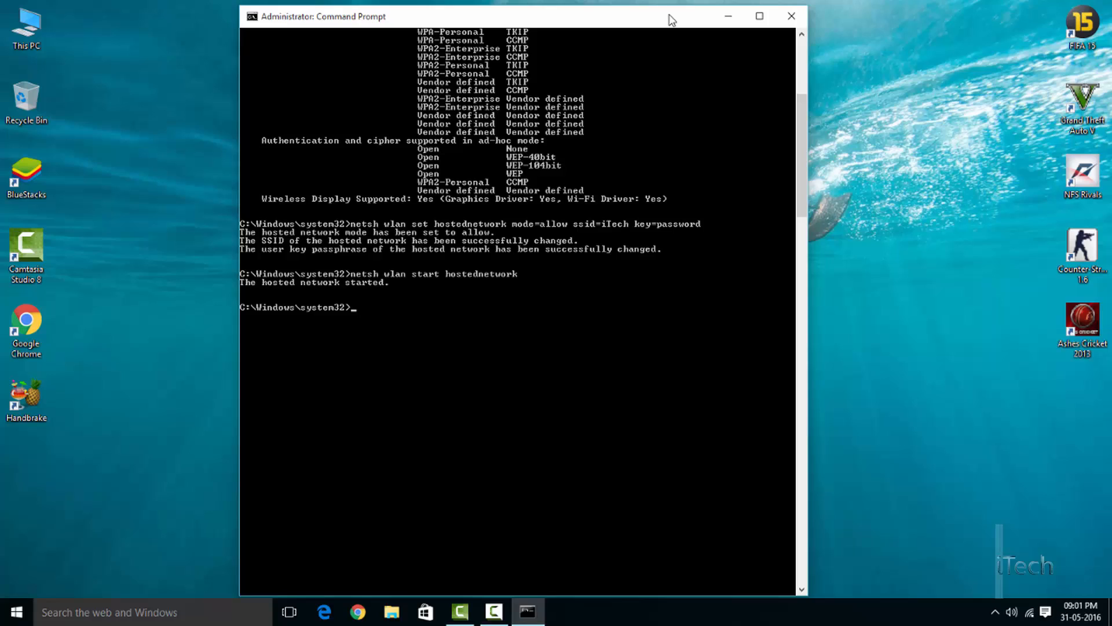
- Enter the words 'Thank you' at the Command Prompt
{"action": "type", "text": "Thank"}
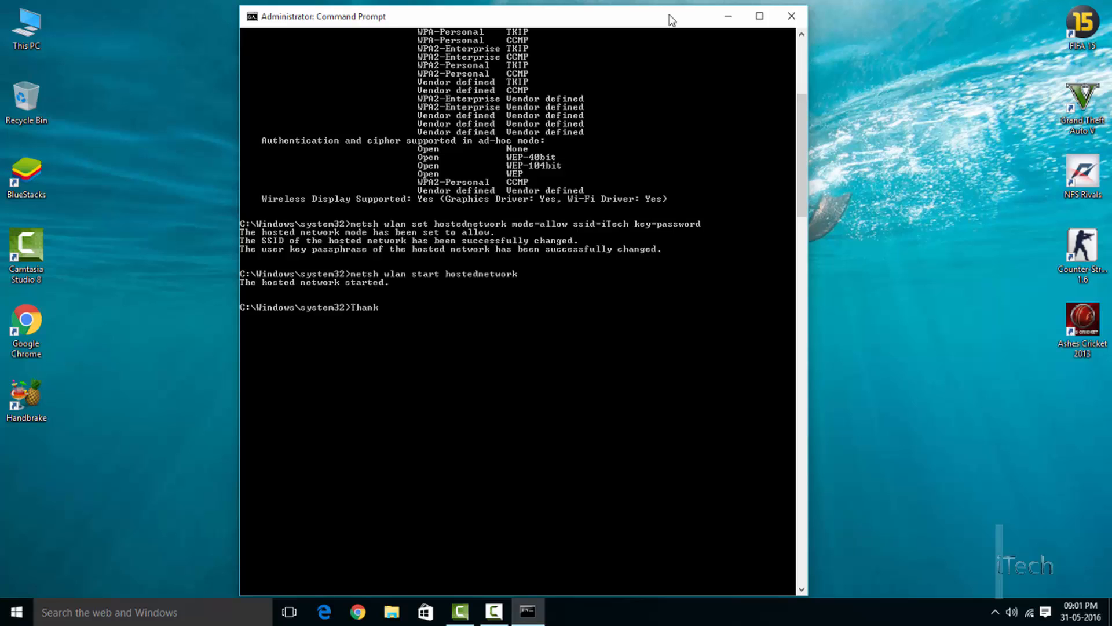
{"action": "type", "text": "you"}
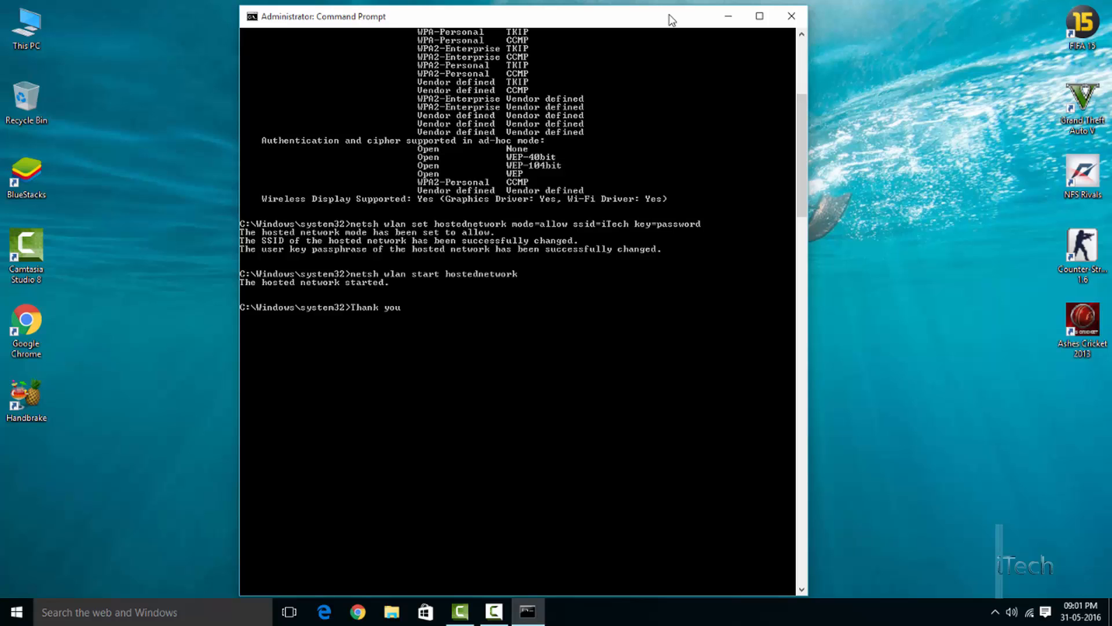